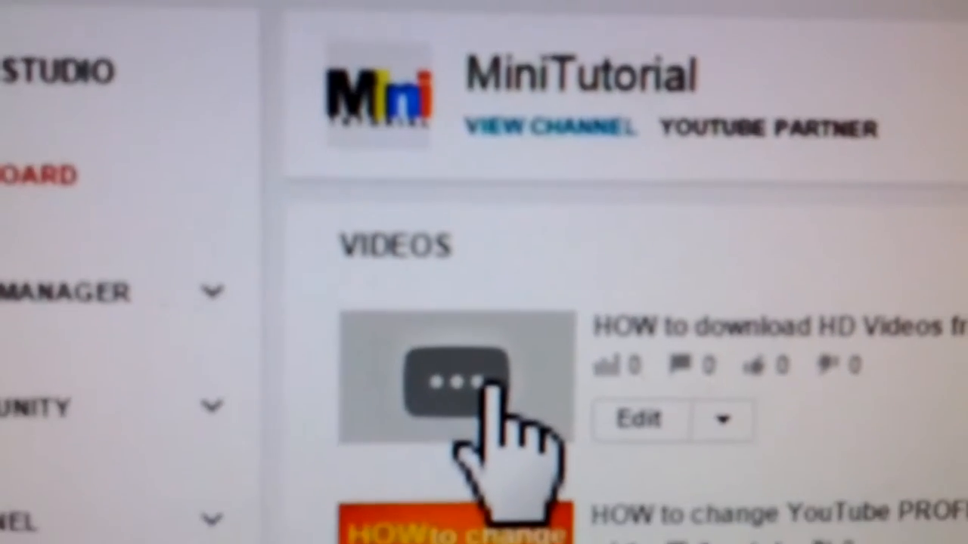
pyautogui.scroll(-3)
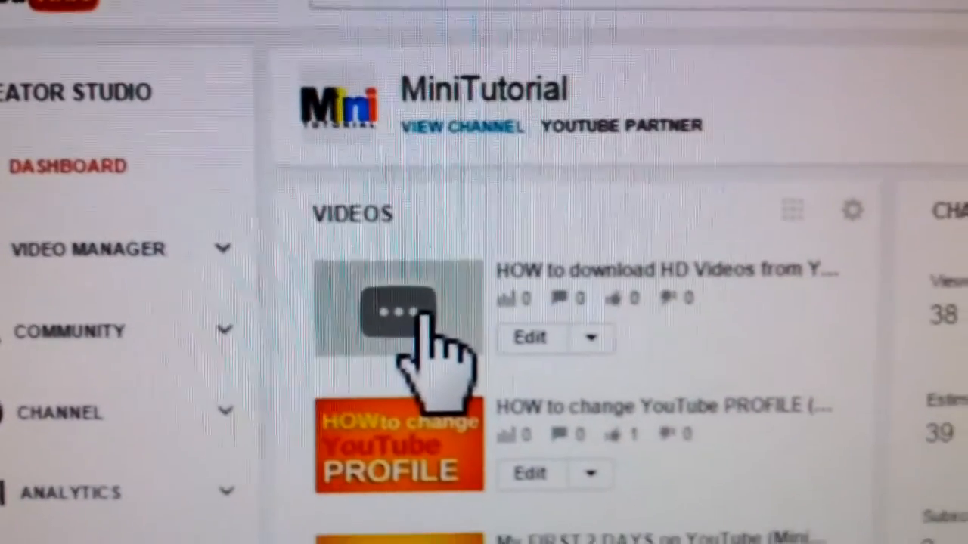
pyautogui.scroll(3)
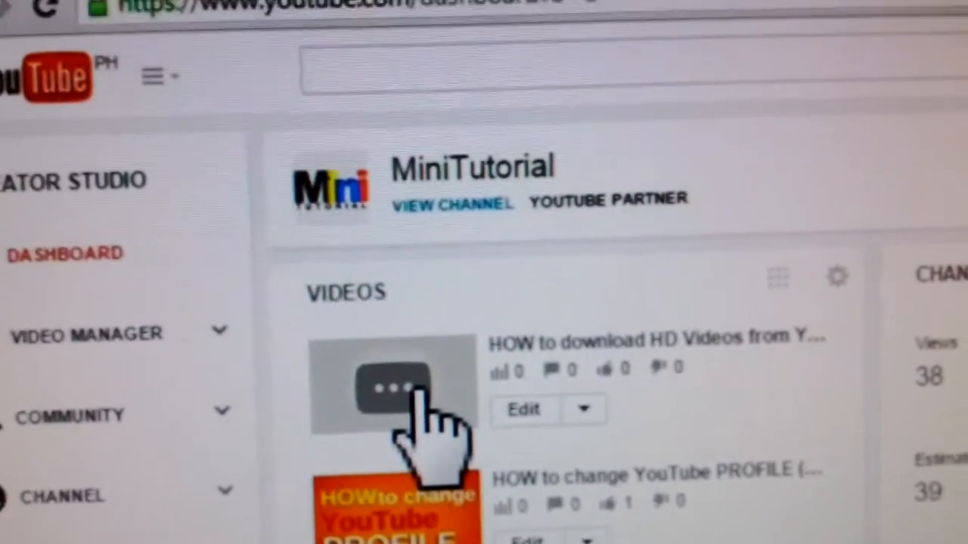